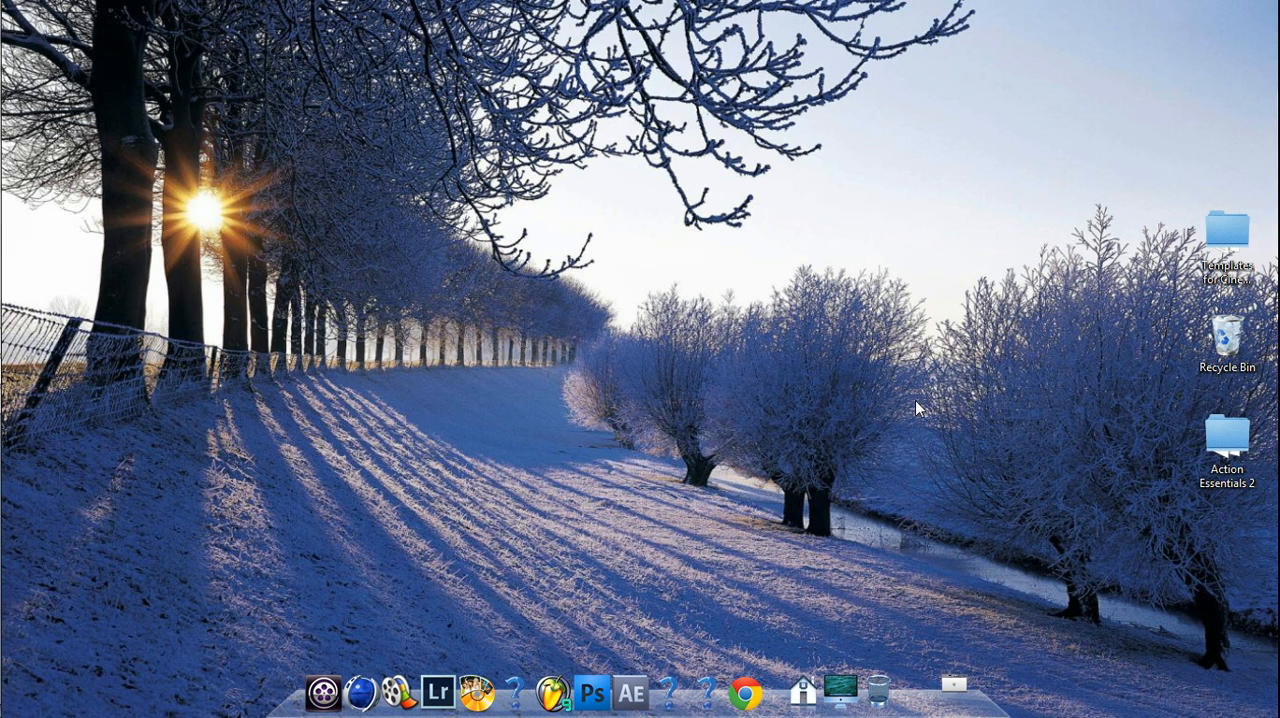
mouse_move(692, 388)
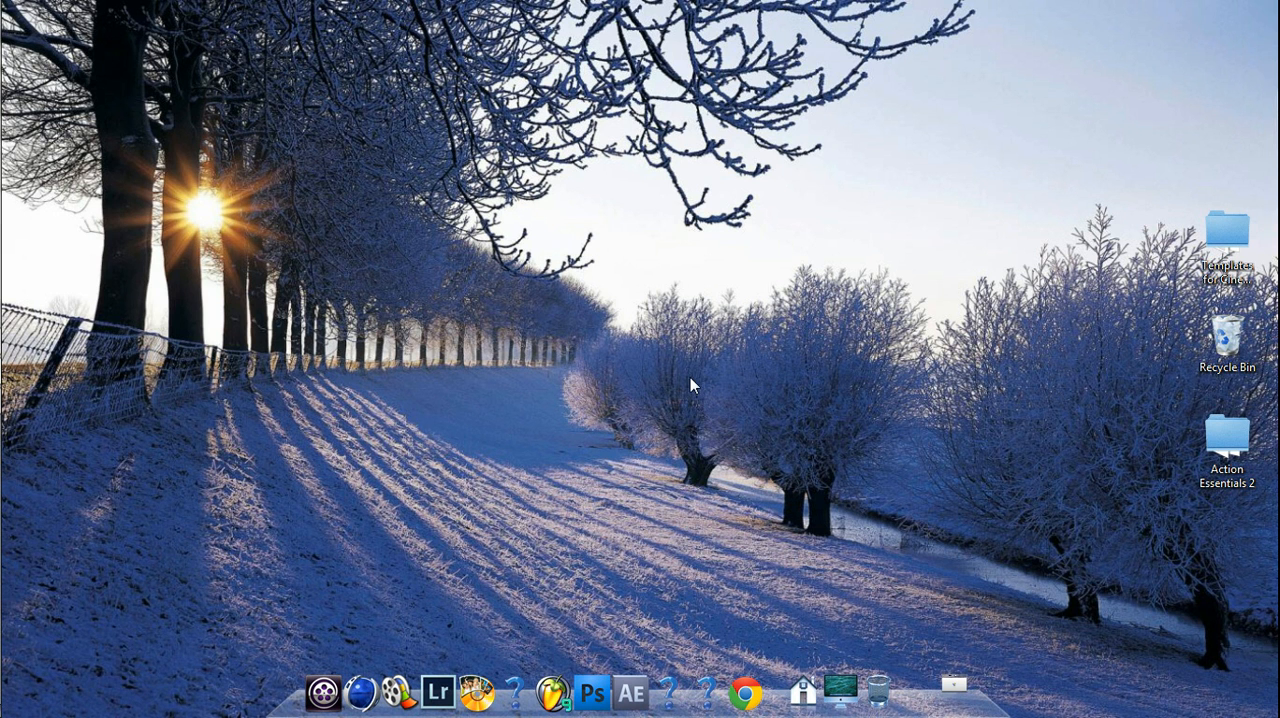
mouse_move(512, 408)
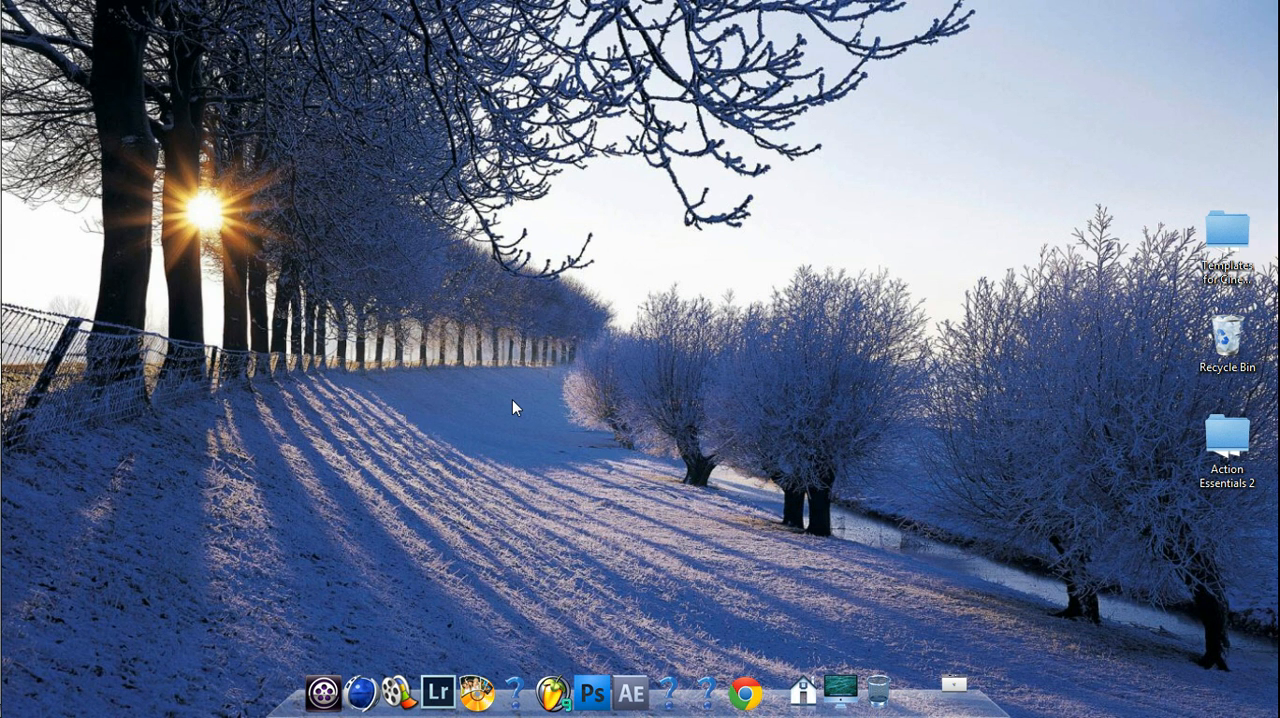
mouse_move(556, 492)
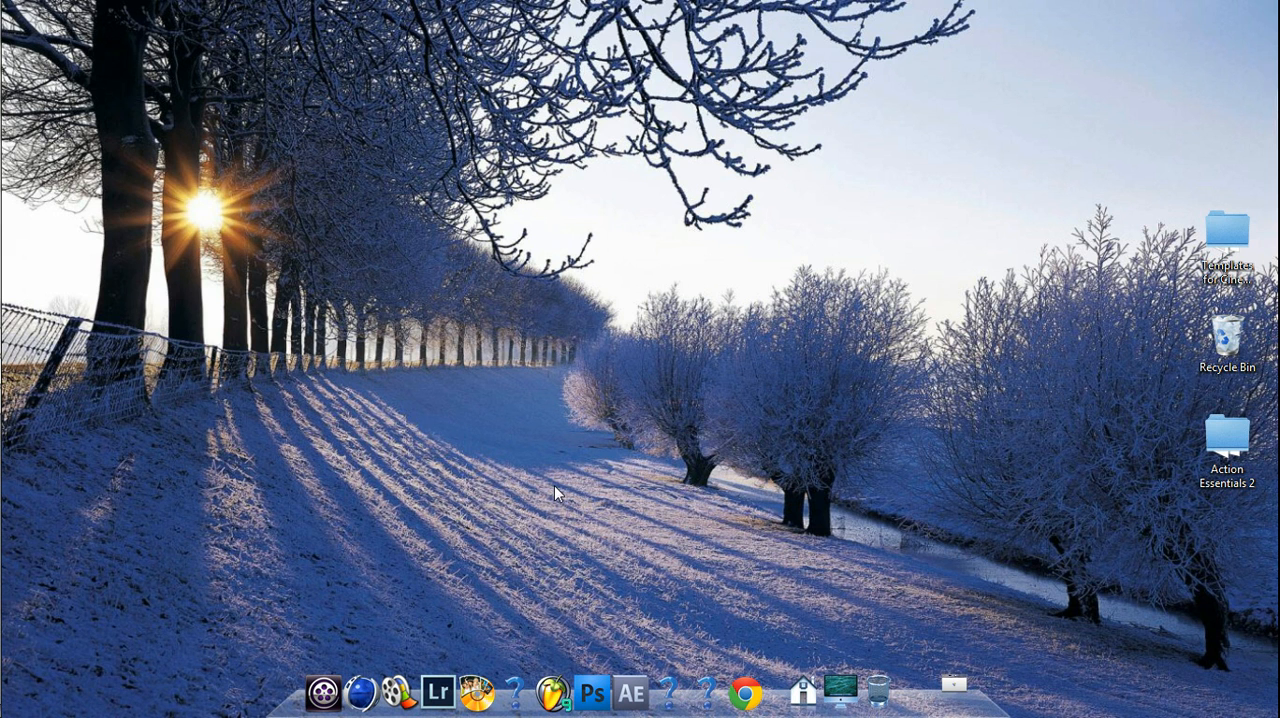
mouse_move(642, 284)
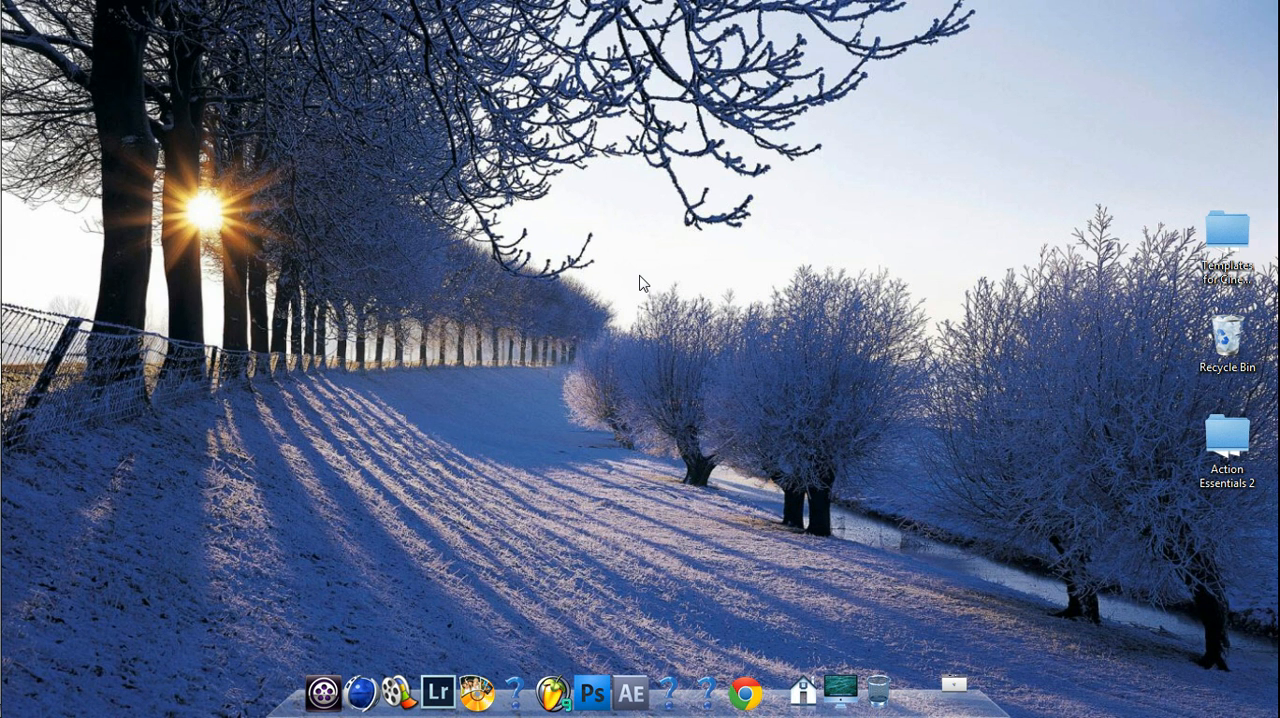
mouse_move(344, 304)
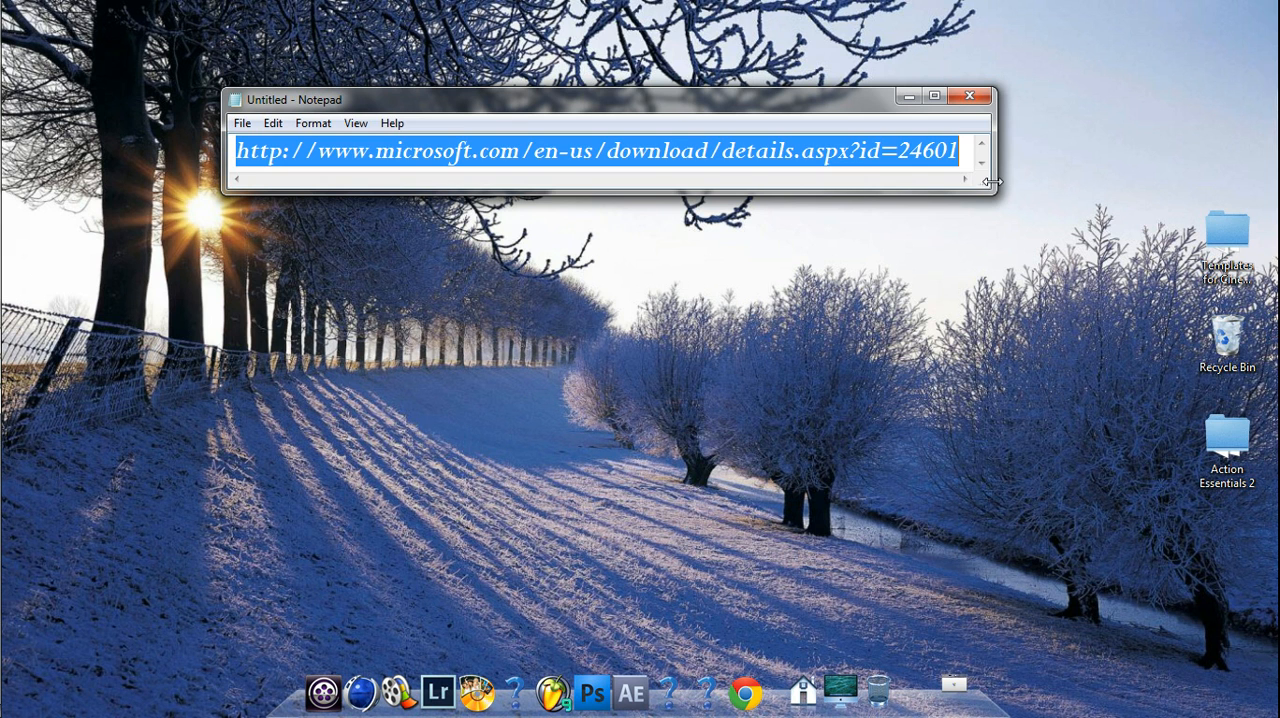
Navigate to microsoft.com/en-us/download/details.aspx?id=24601 and start downloading Encoder_en.exe.
left_click(940, 152)
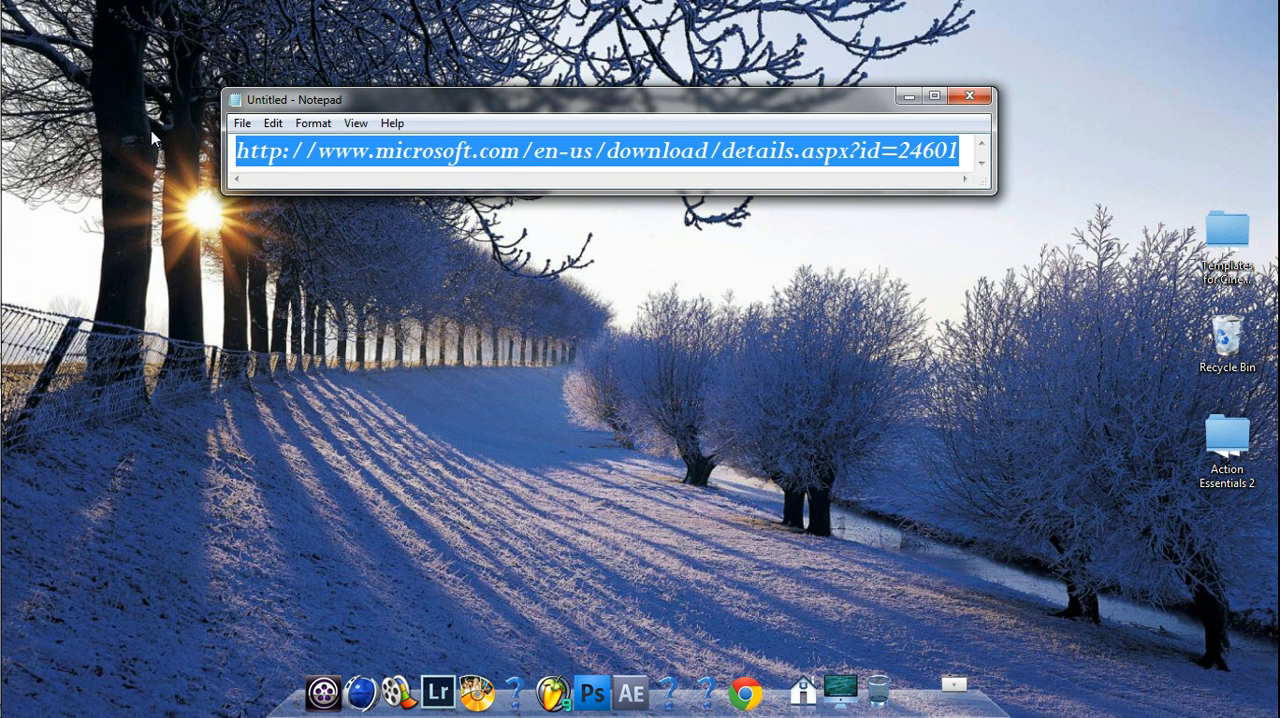
mouse_move(928, 476)
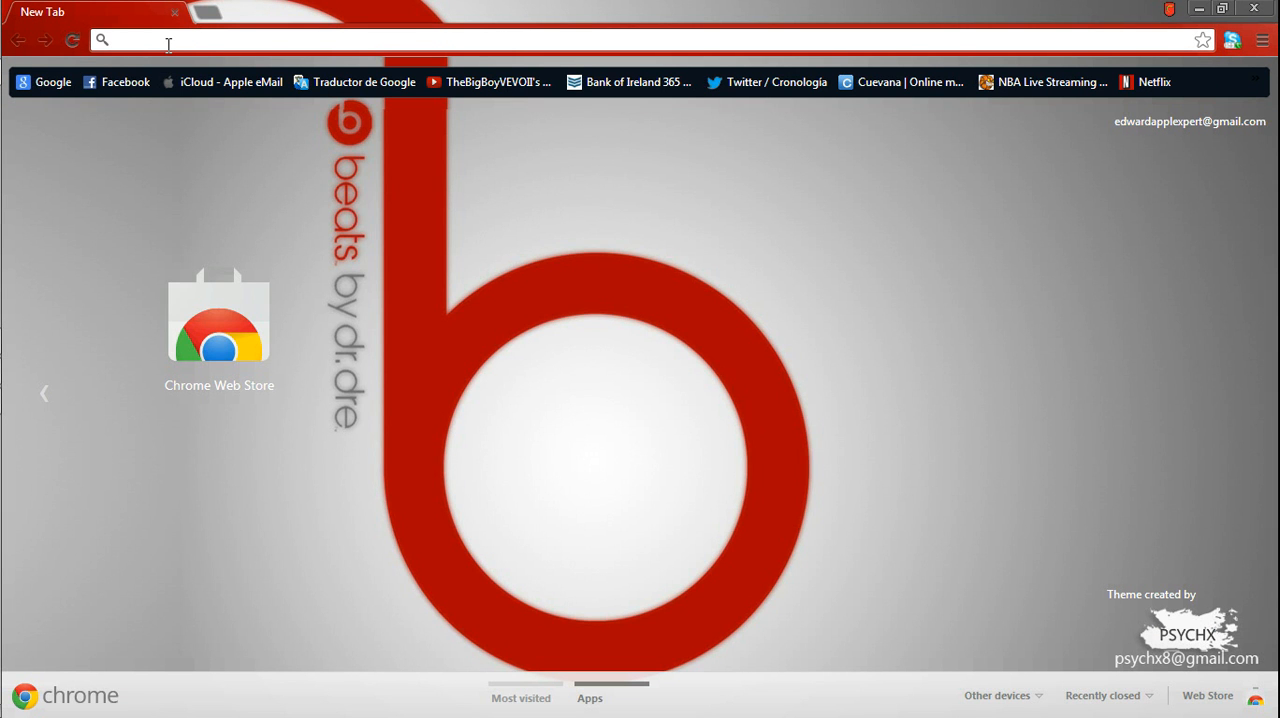
type("www.microsoft.com/en-us/download/details.aspx?id=24601")
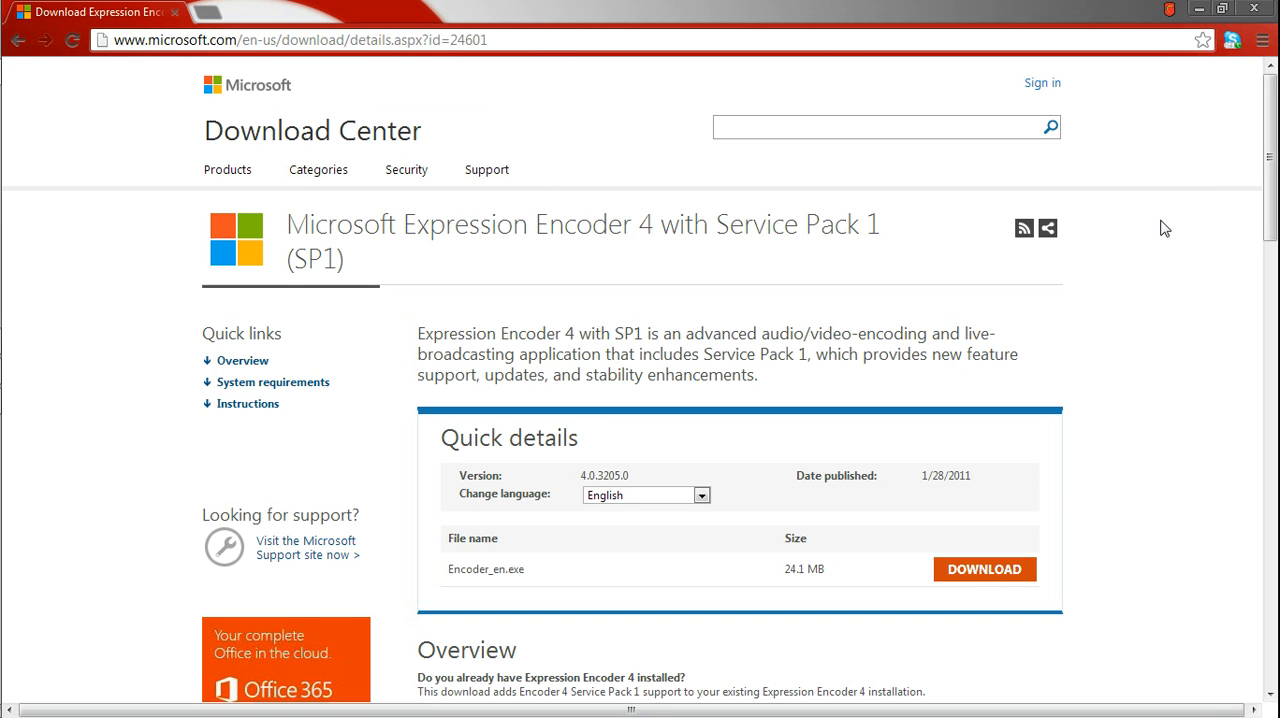
mouse_move(1268, 70)
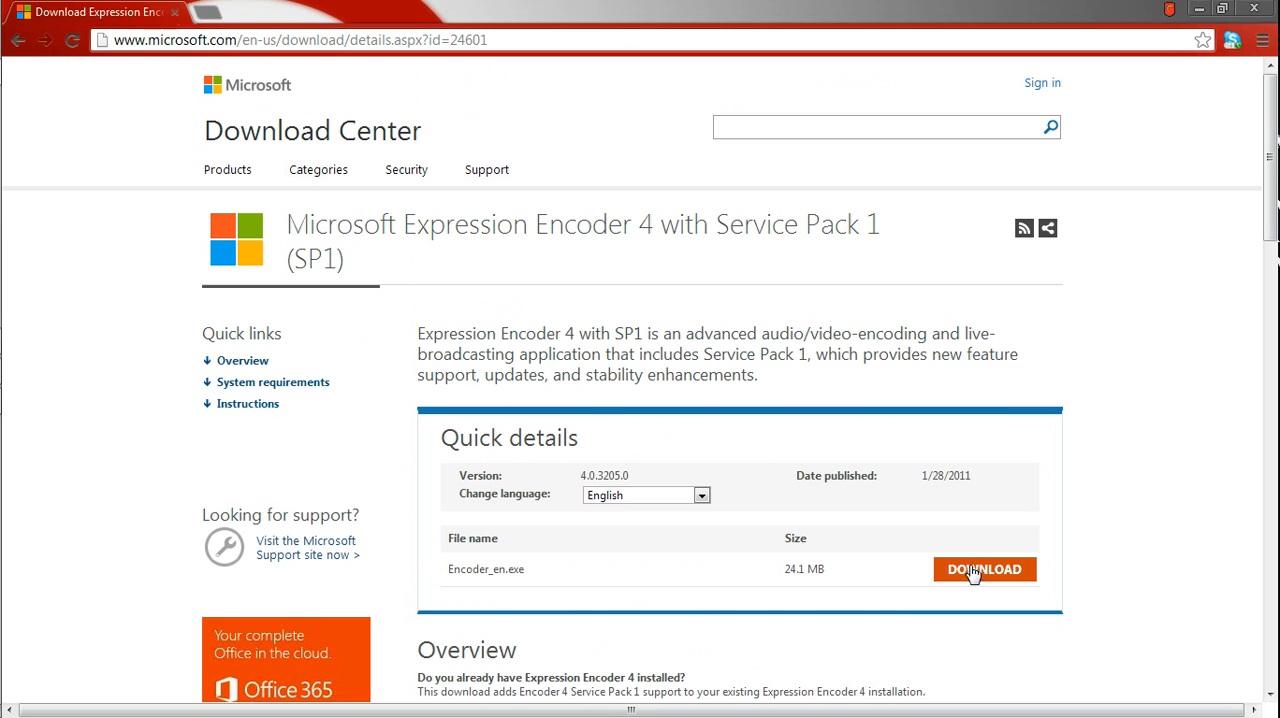
left_click(984, 568)
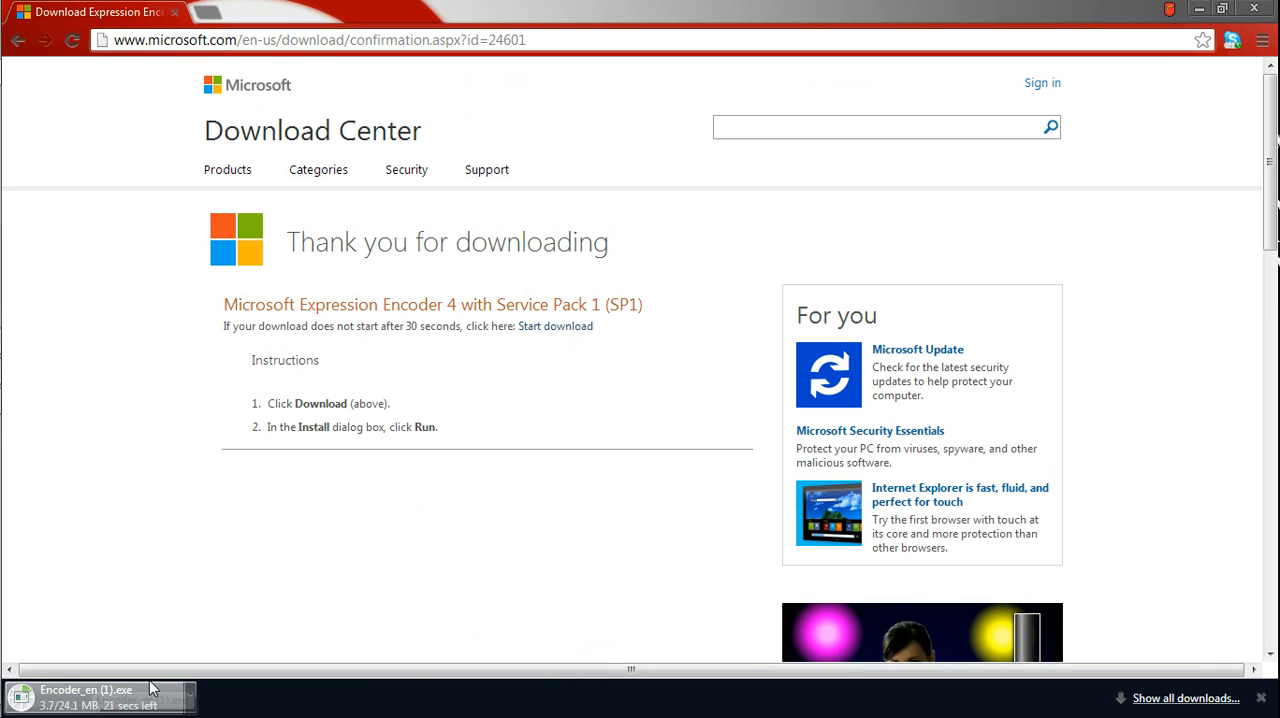
mouse_move(244, 630)
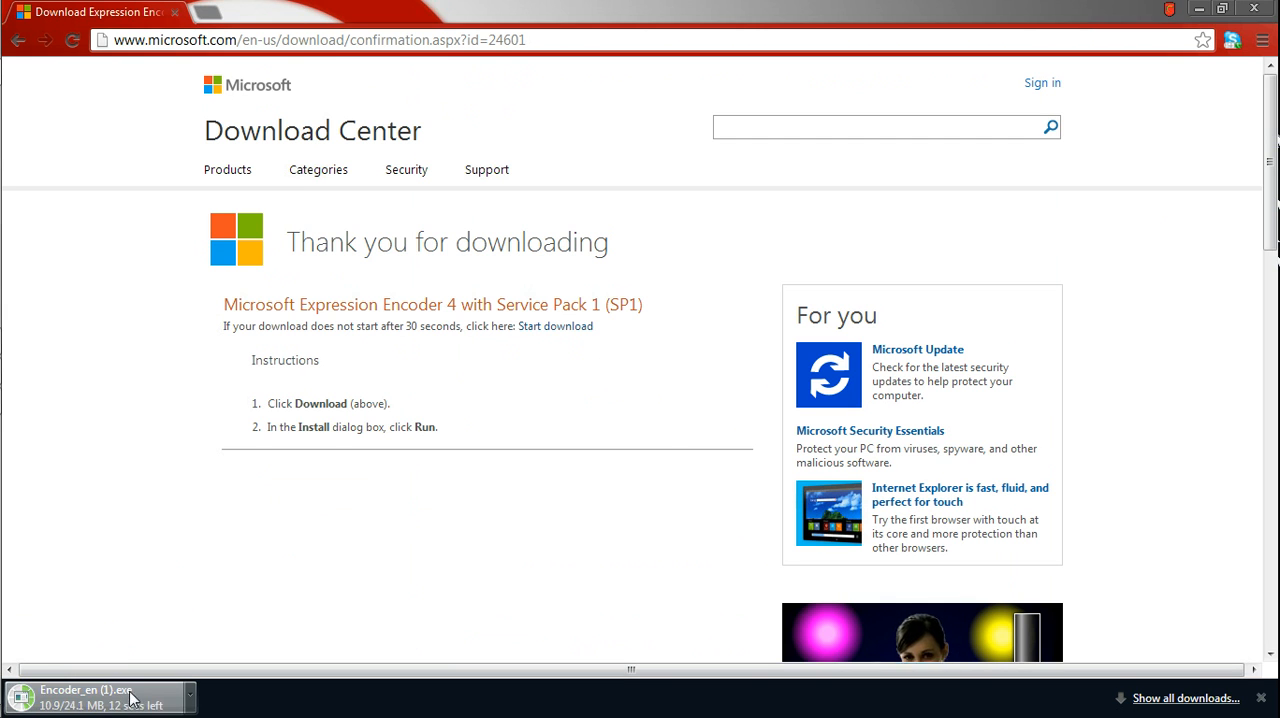
mouse_move(240, 612)
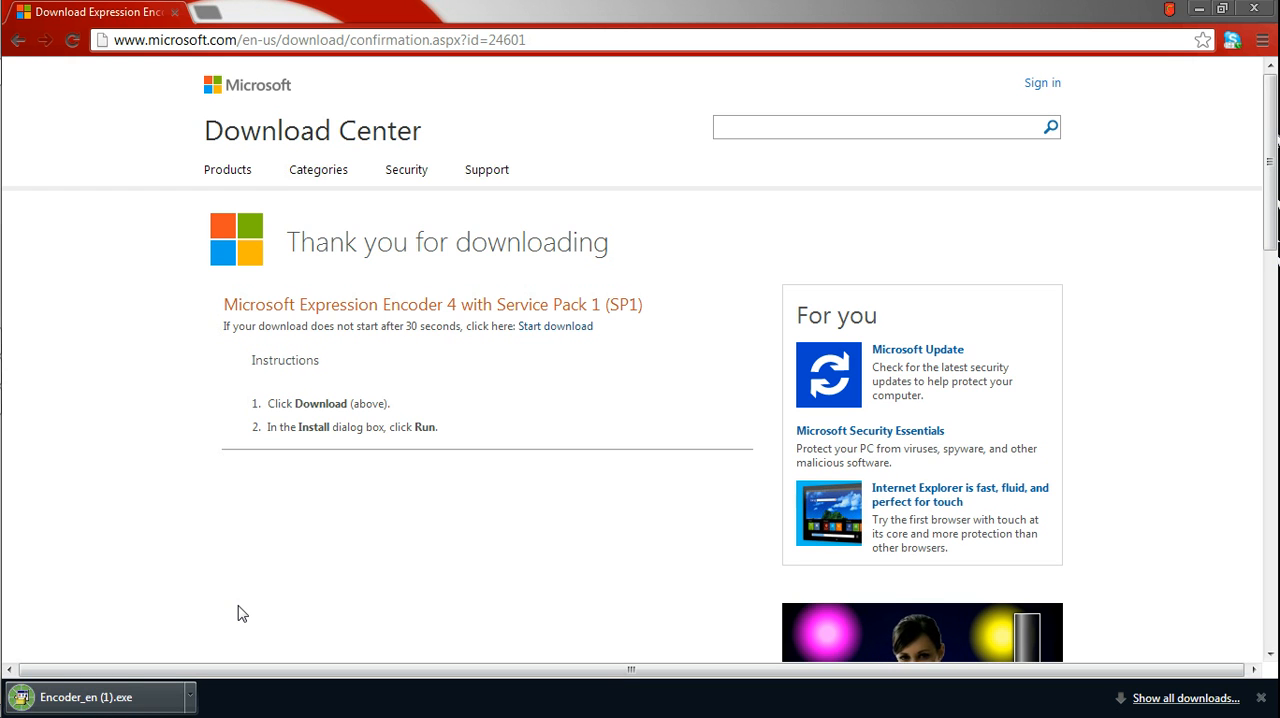
Run Encoder_en (1).exe from the download bar to reach the Maintenance screen.
left_click(96, 696)
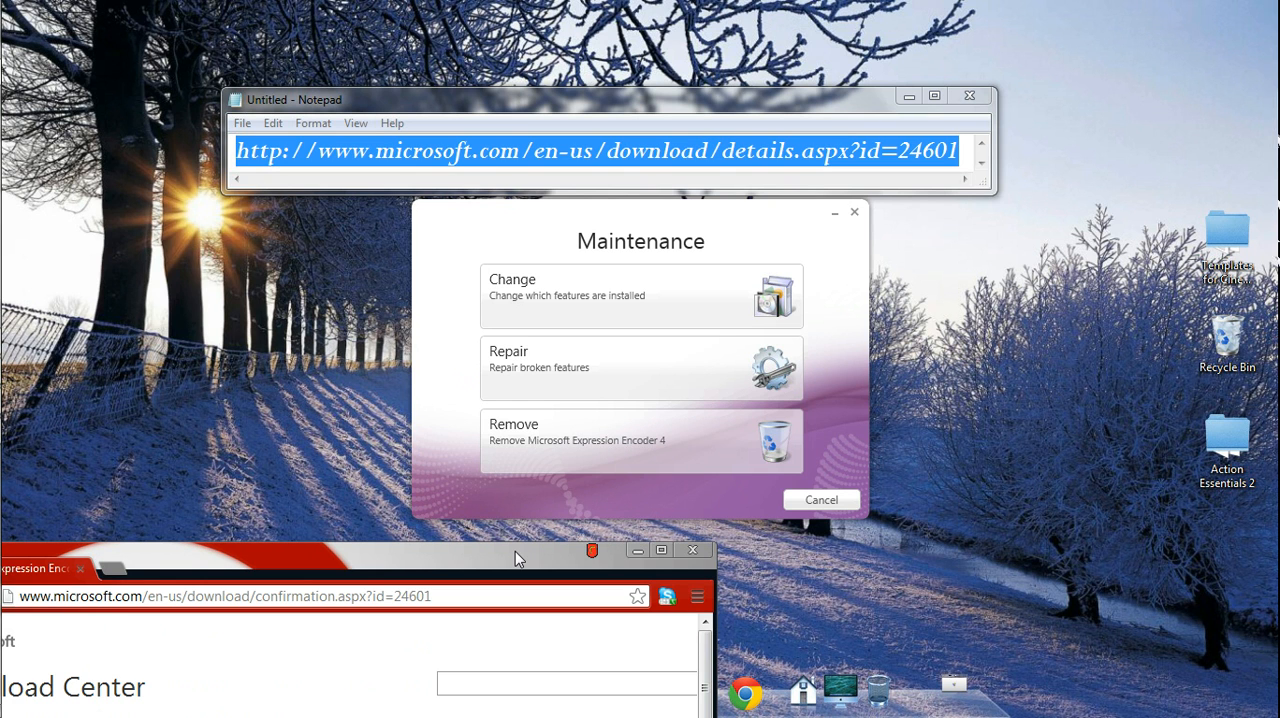
mouse_move(496, 556)
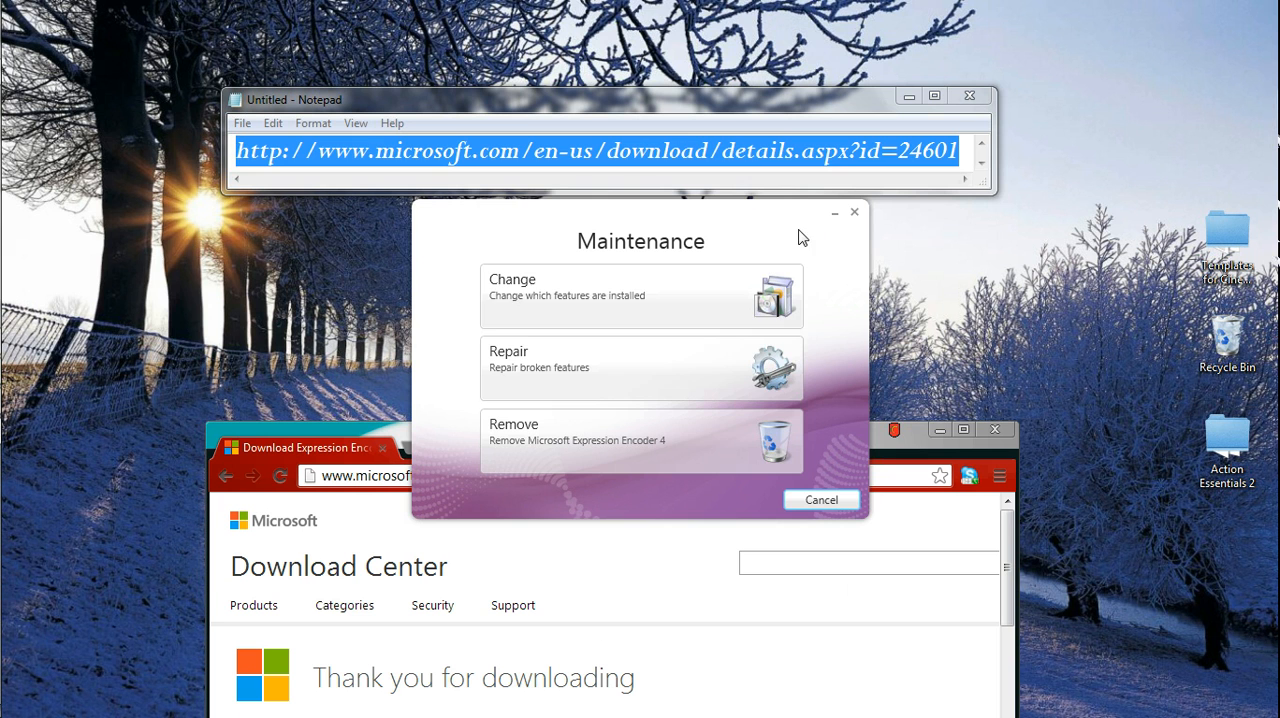
mouse_move(940, 428)
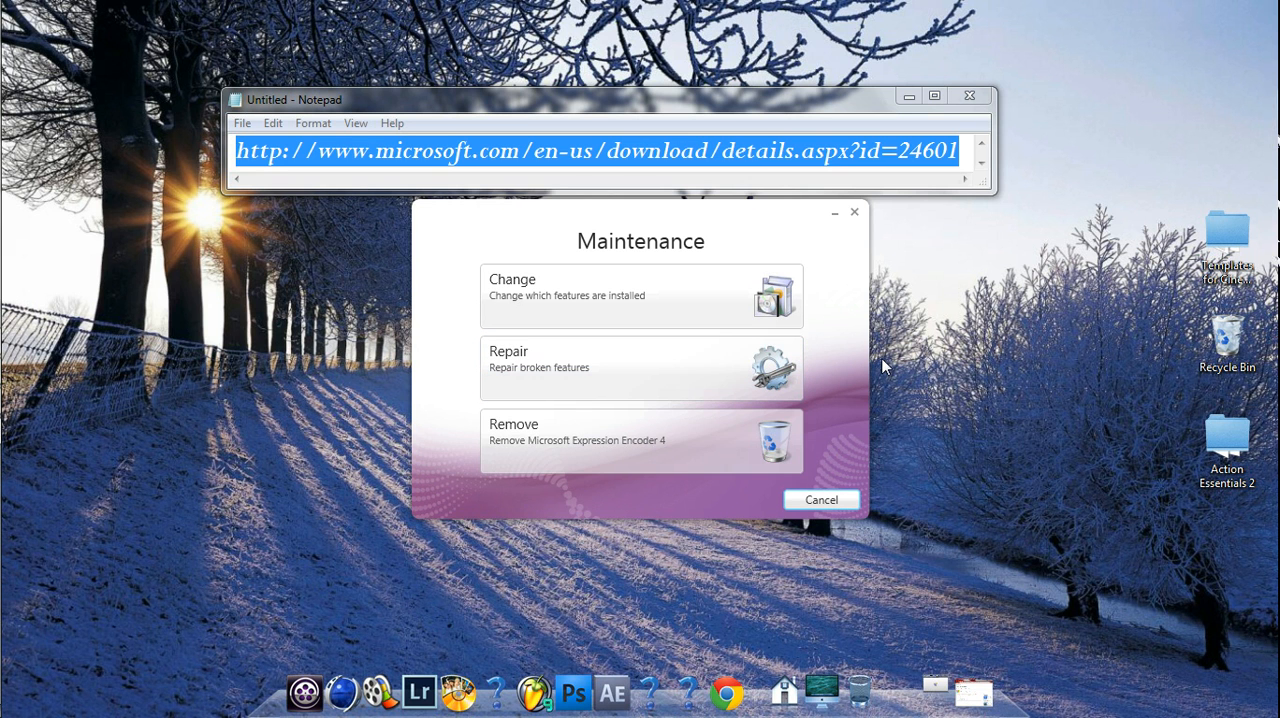
mouse_move(820, 268)
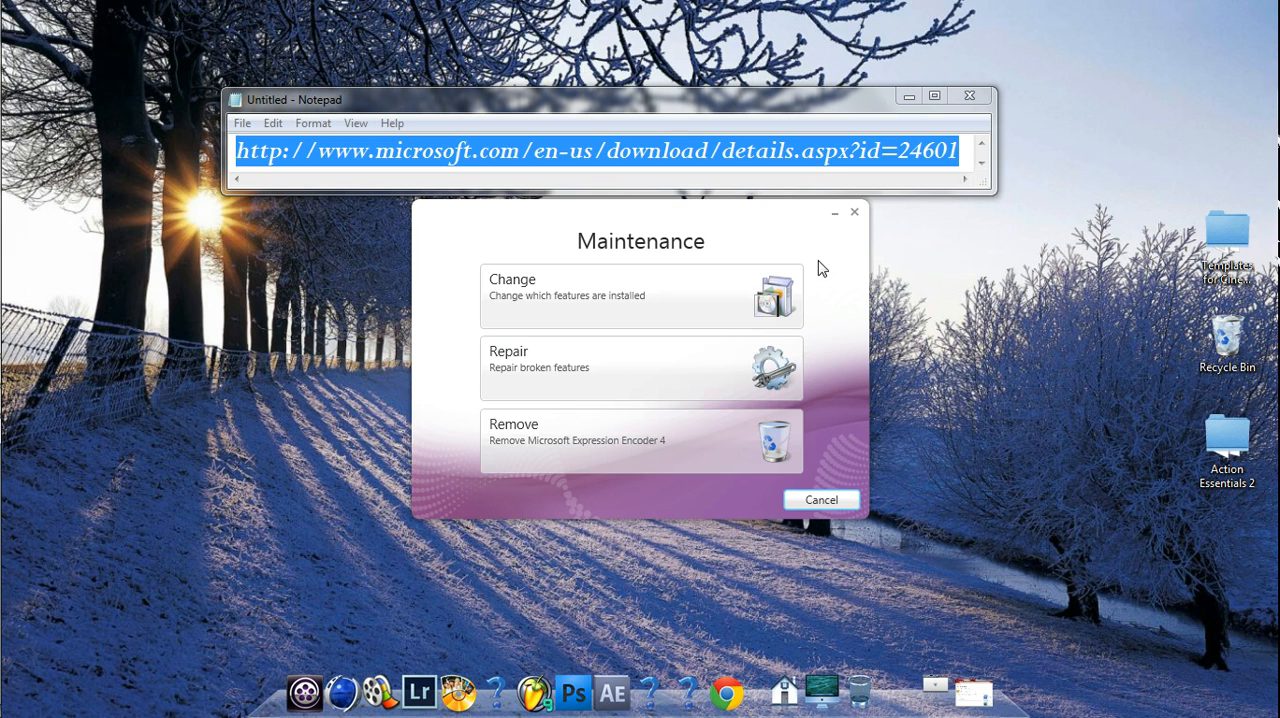
mouse_move(684, 450)
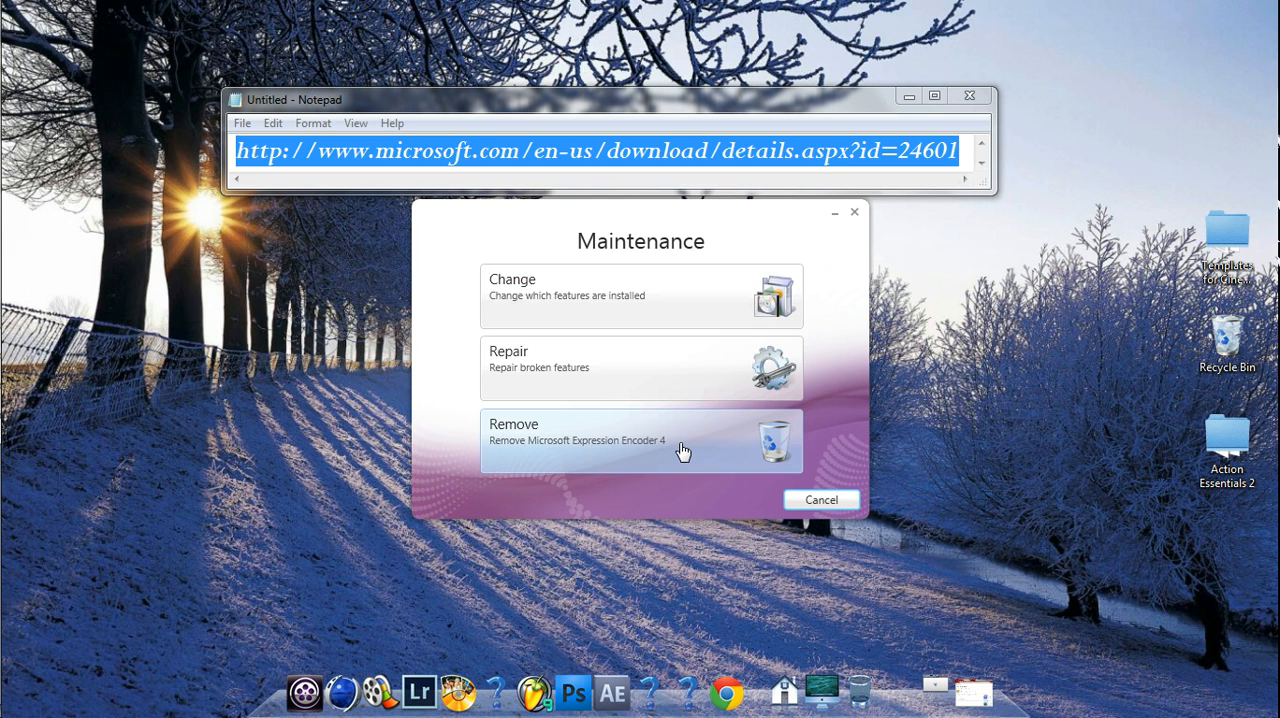
mouse_move(856, 212)
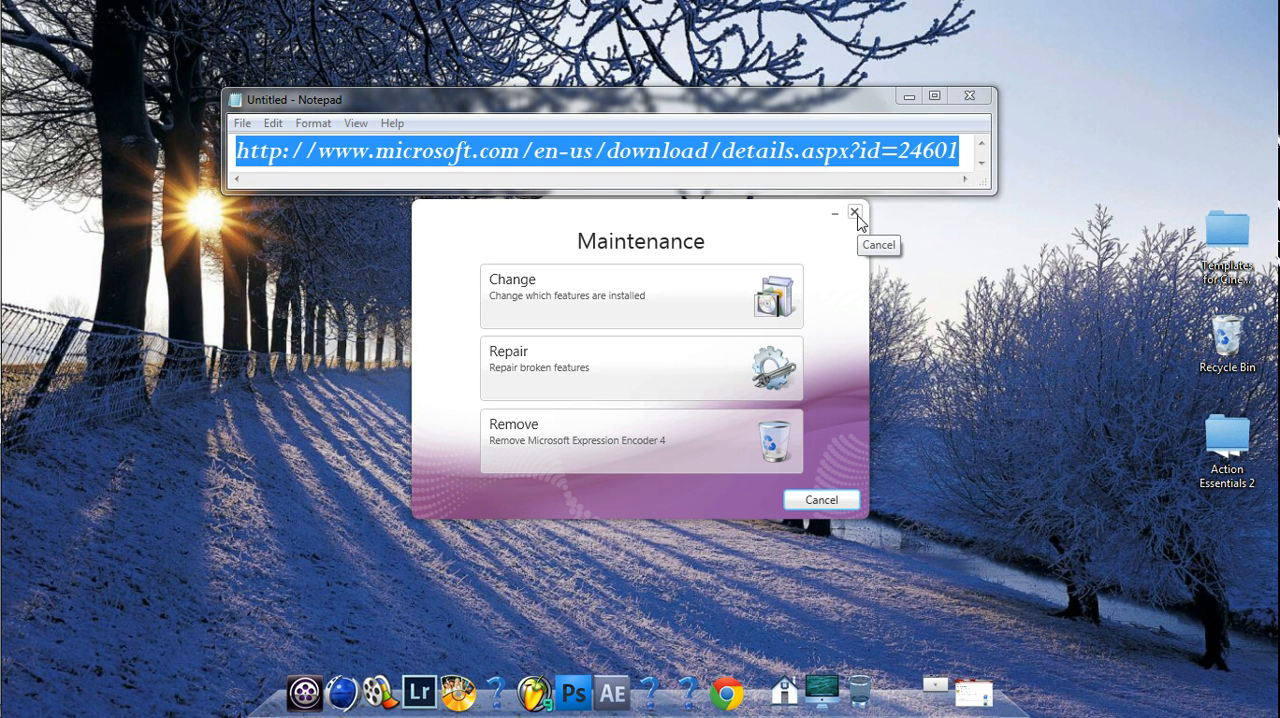
mouse_move(860, 220)
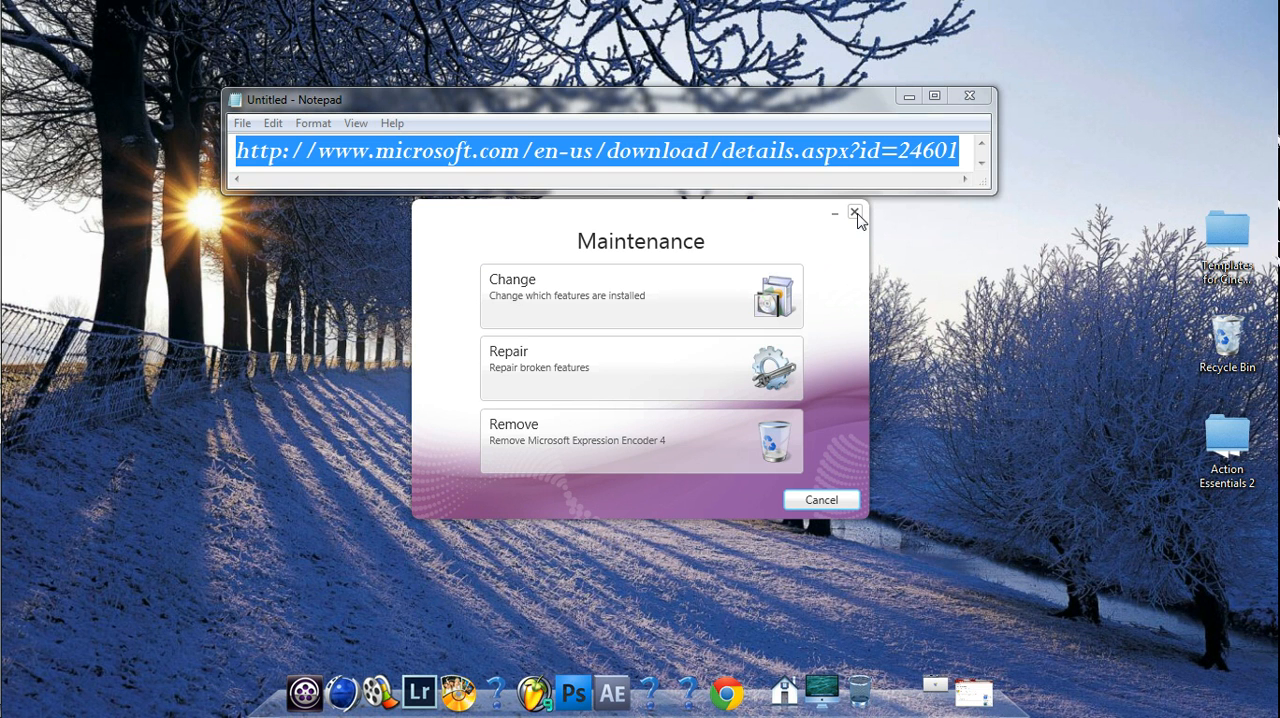
Cancel the setup, first declining then confirming the cancel prompt, reaching 'Setup canceled'.
left_click(856, 212)
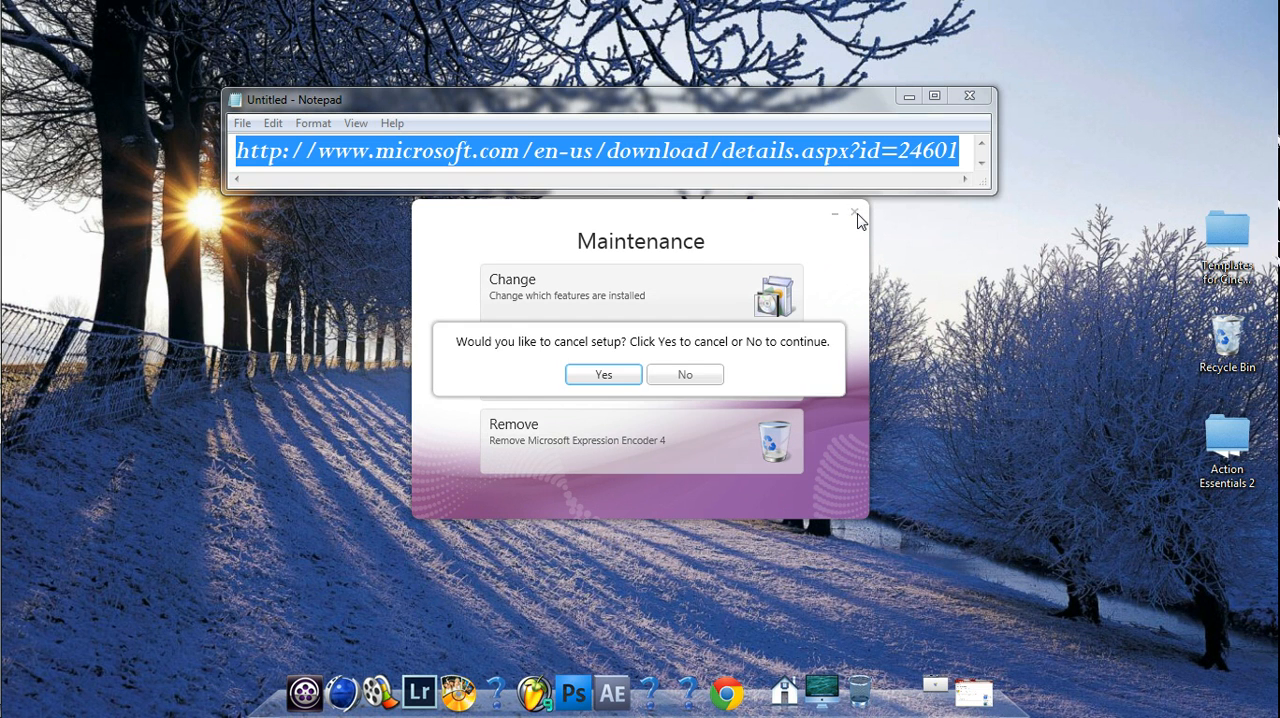
left_click(684, 372)
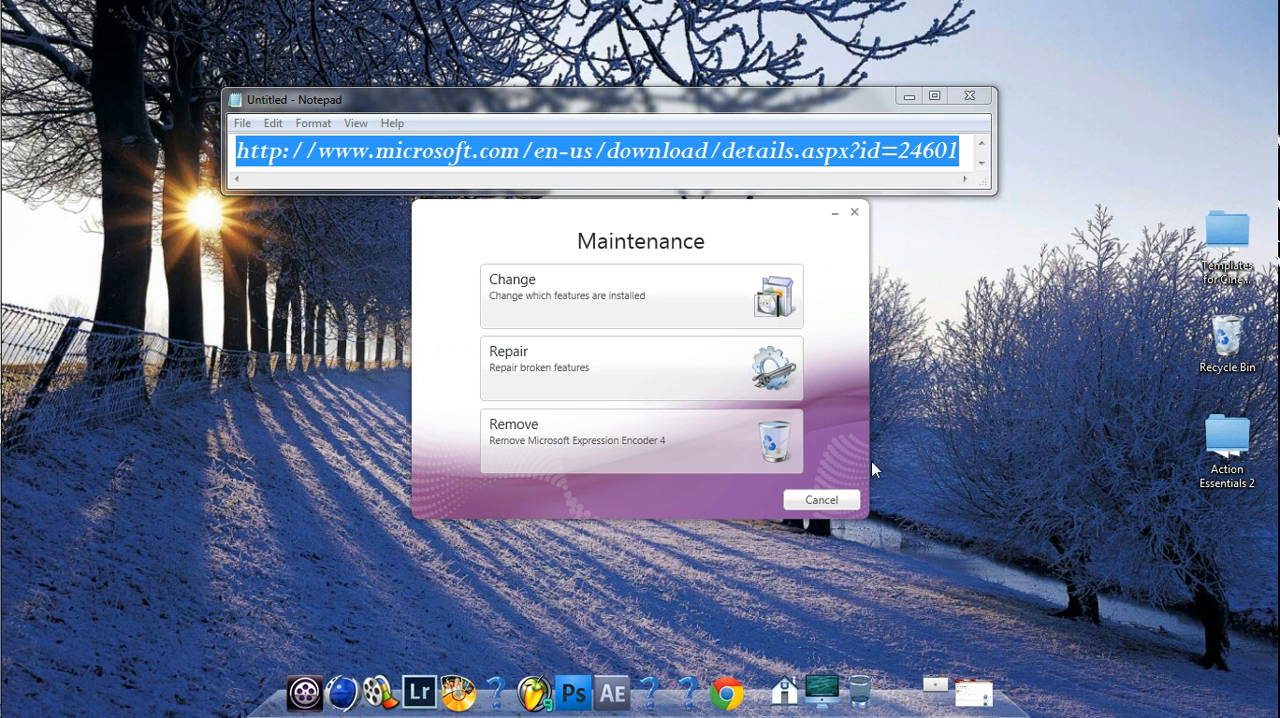
left_click(820, 500)
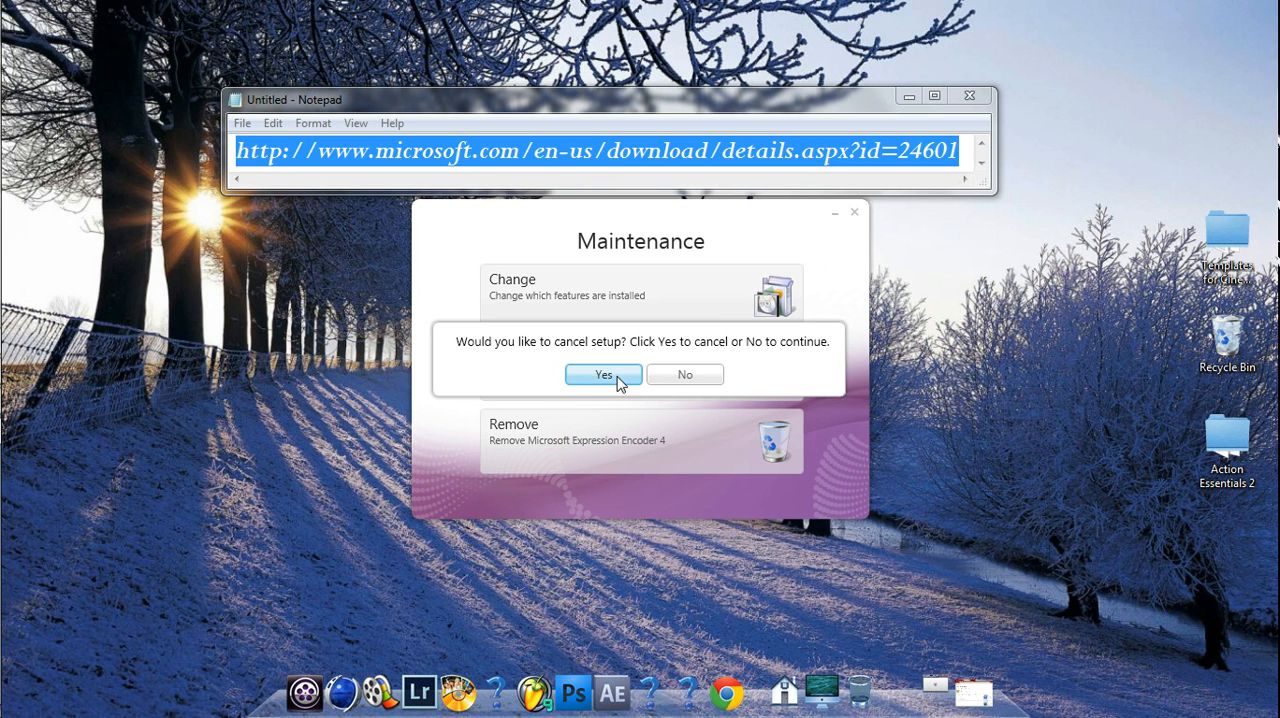
left_click(604, 372)
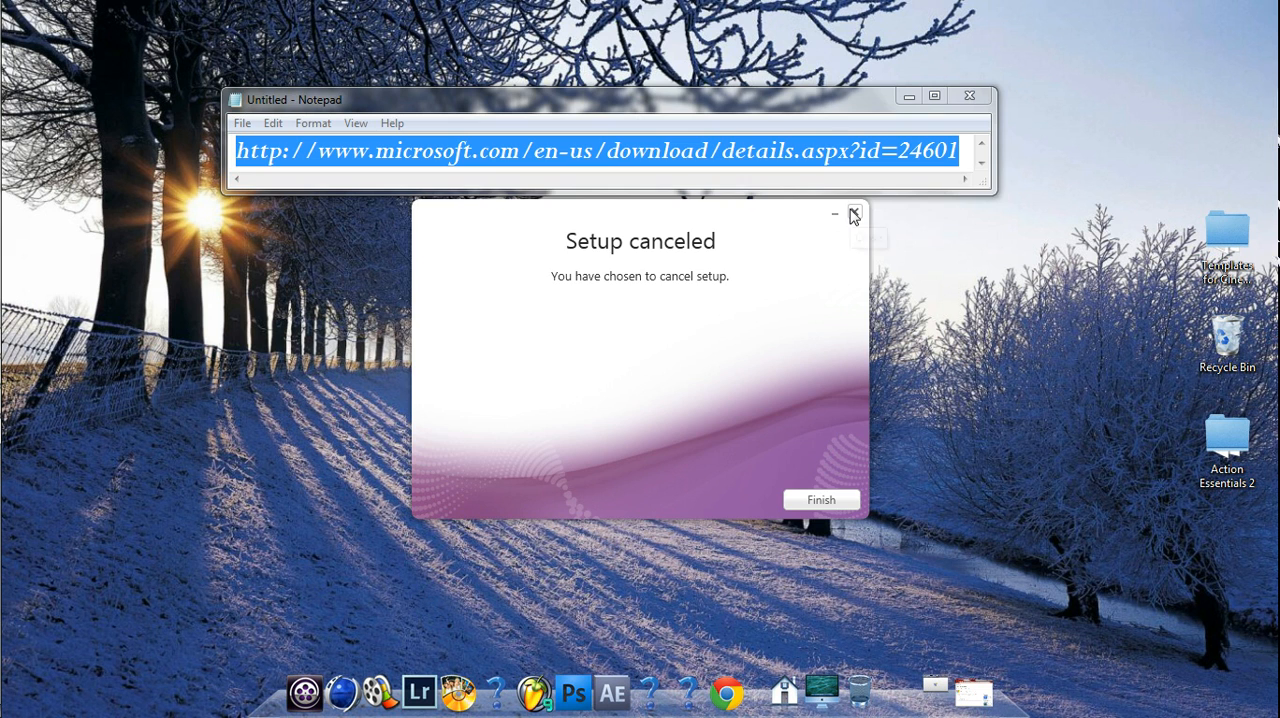
Finish the canceled setup and close Notepad's untitled URL note without saving.
left_click(854, 212)
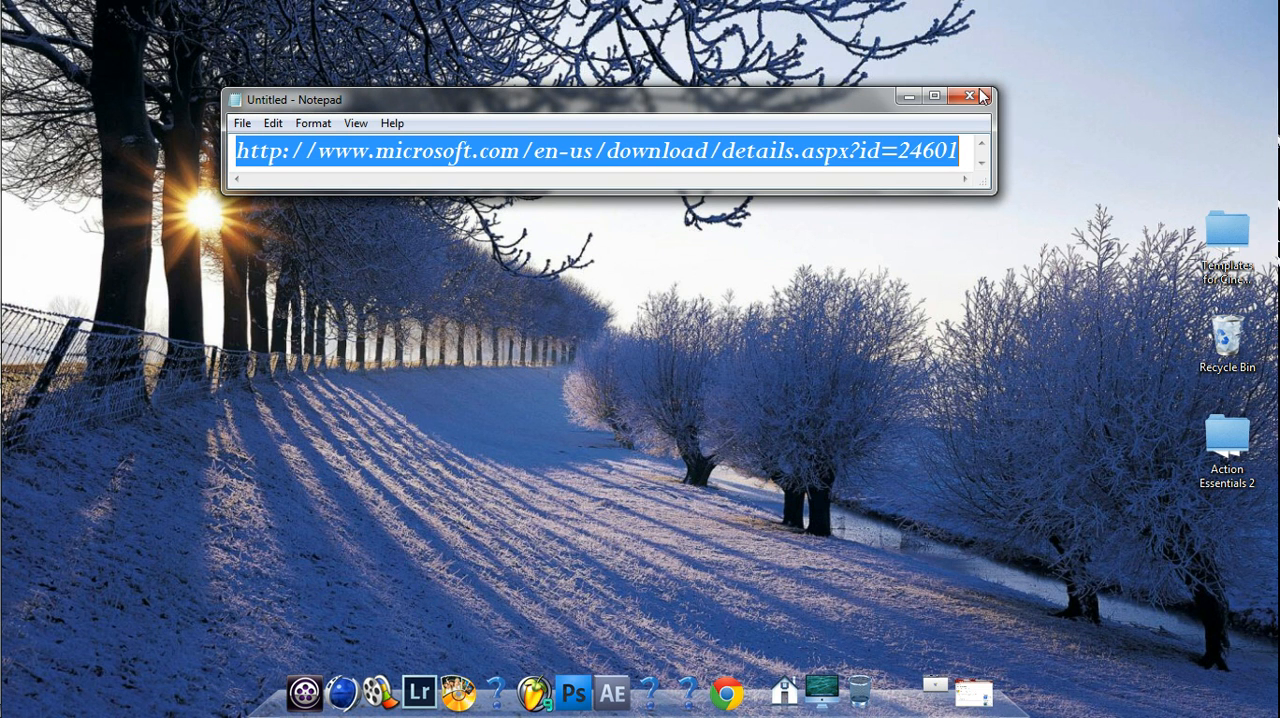
left_click(968, 96)
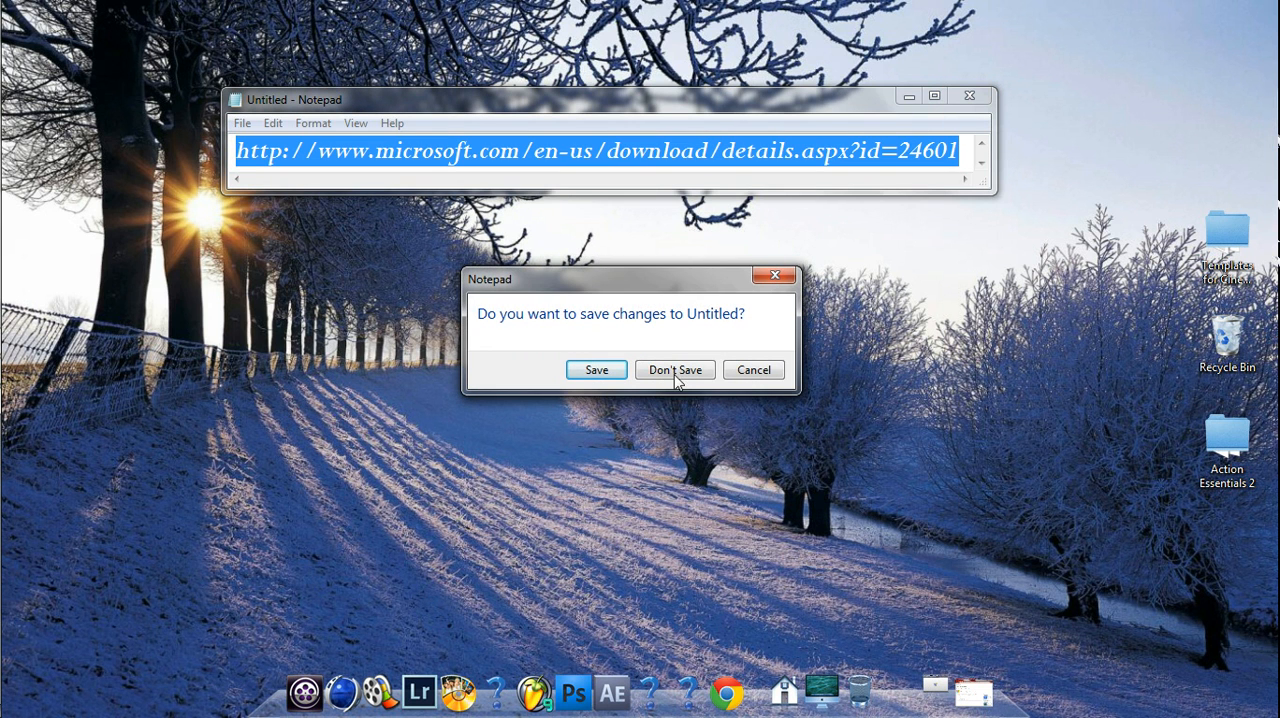
left_click(674, 368)
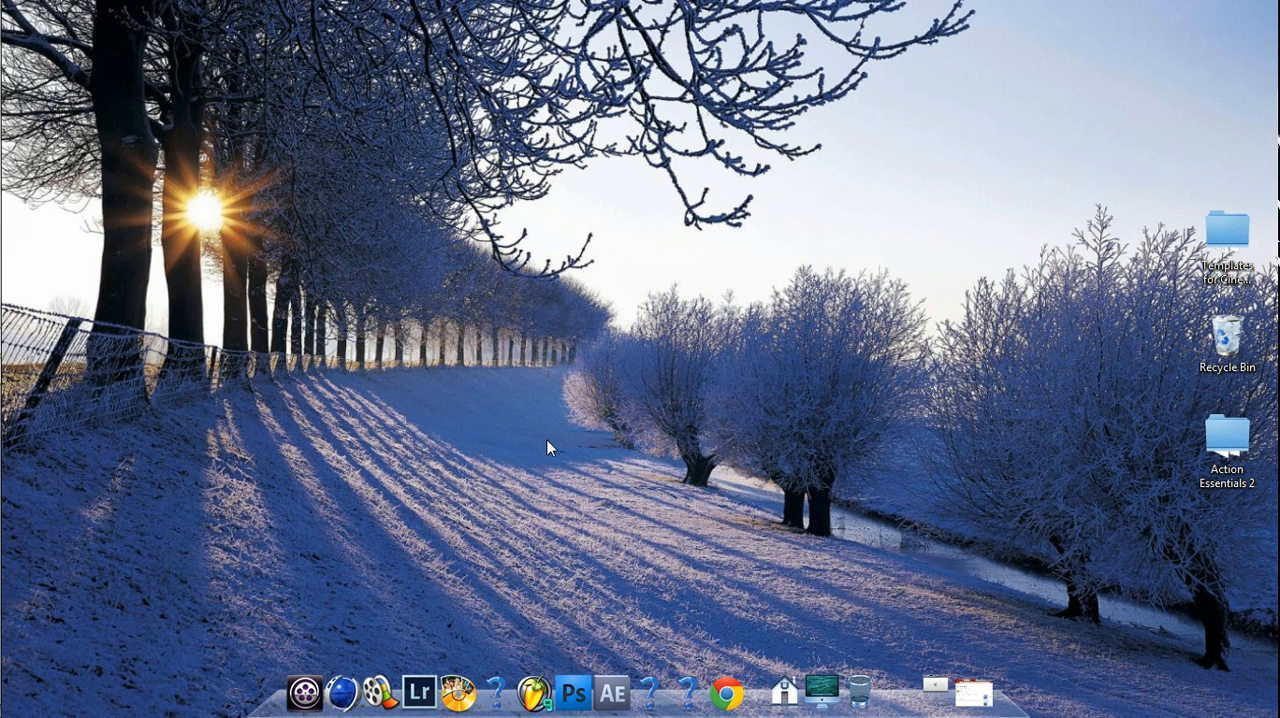